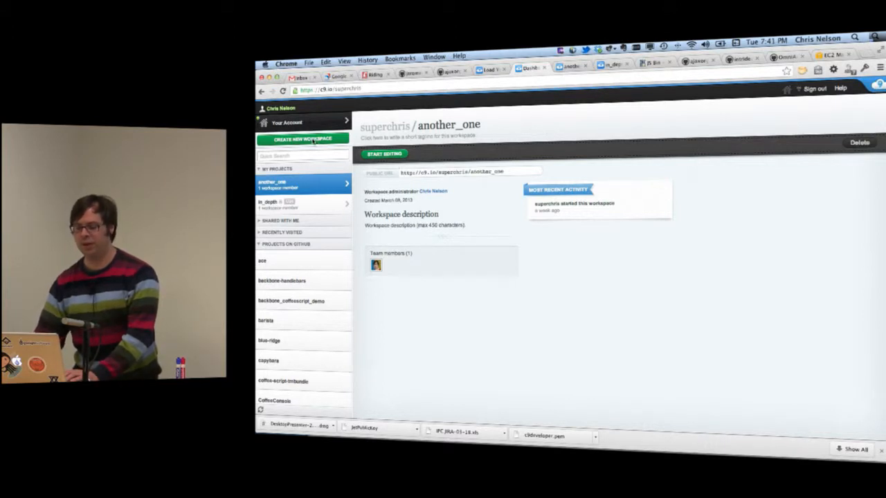
pyautogui.moveTo(435, 186)
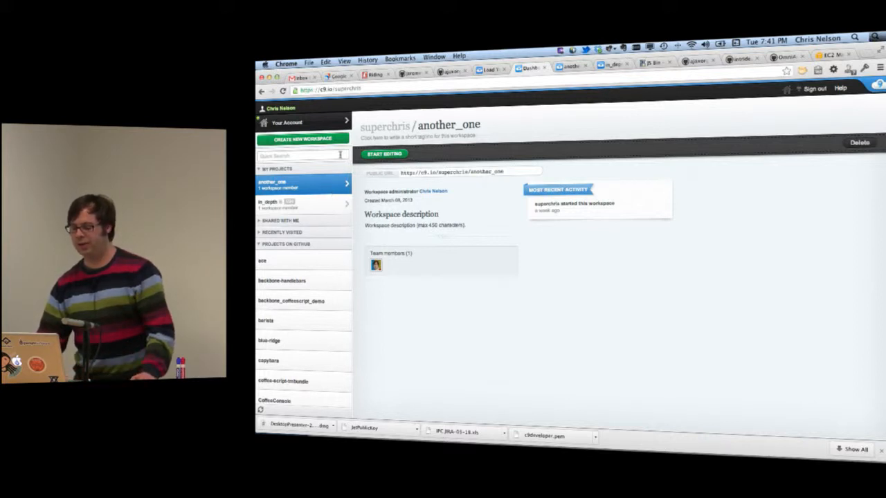
# From Create New Workspace, choose the Clone From URL option.
pyautogui.click(302, 139)
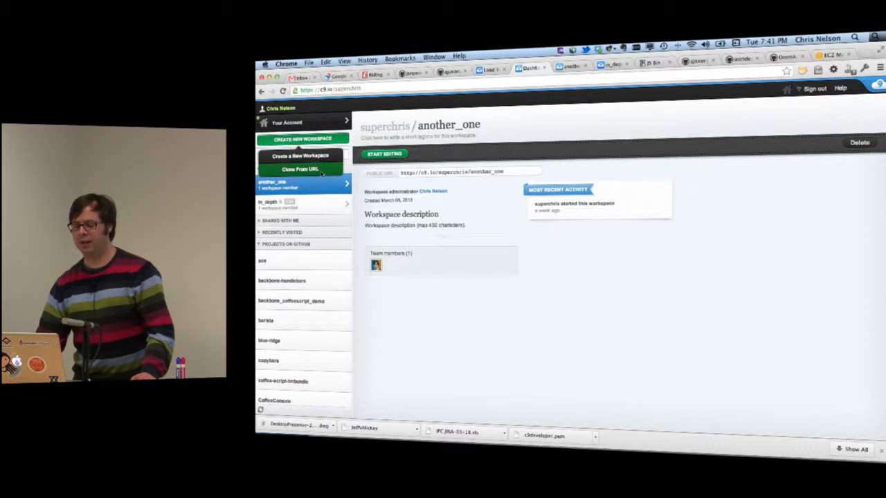
pyautogui.click(299, 169)
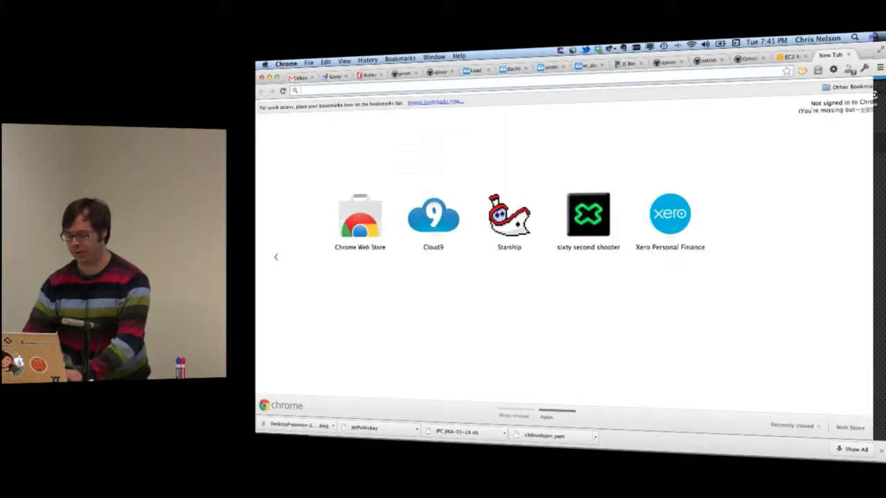
# Go to github.com, scroll the Gaslight repositories and open bfec_chicago.
pyautogui.write('github.com/gaslight')
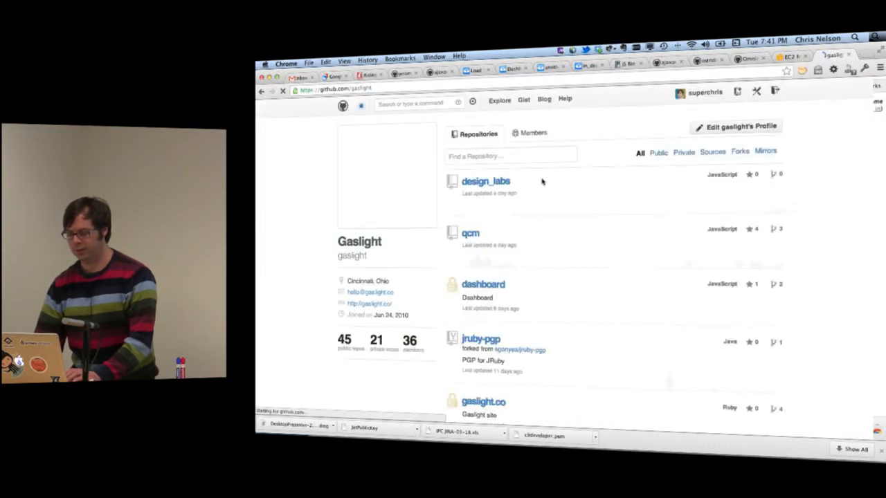
pyautogui.scroll(-3)
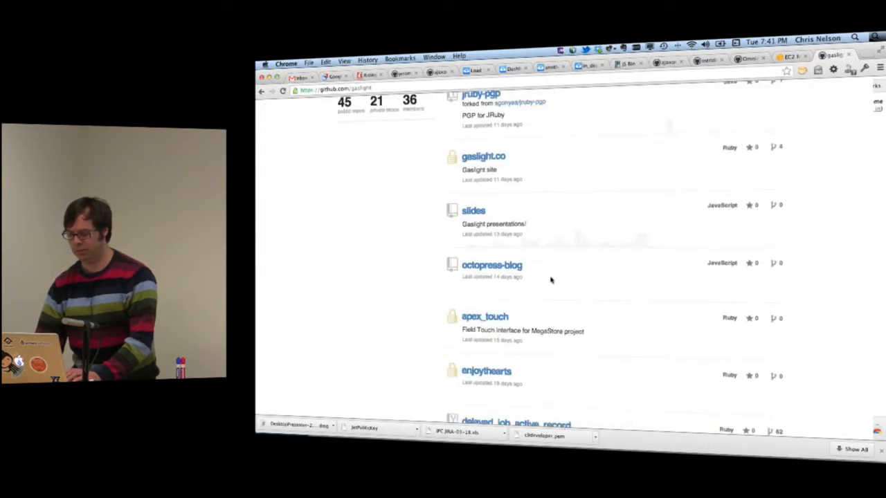
pyautogui.scroll(-3)
pyautogui.write('bfe')
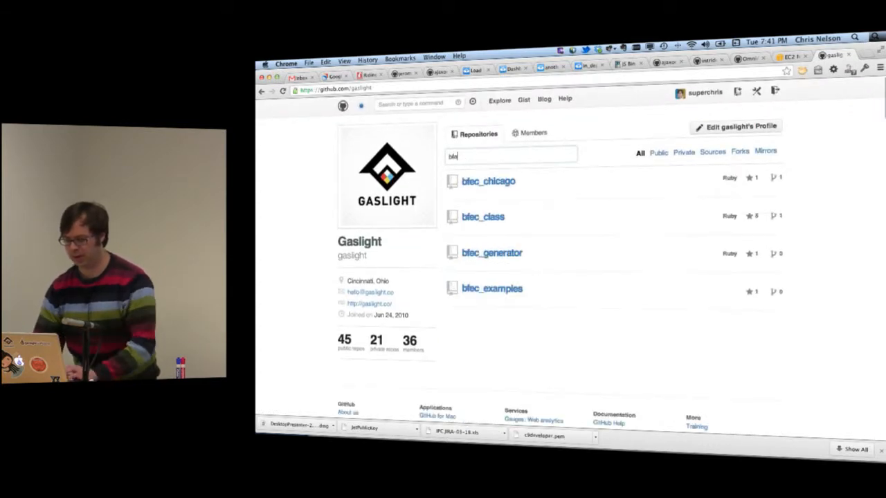
pyautogui.click(487, 180)
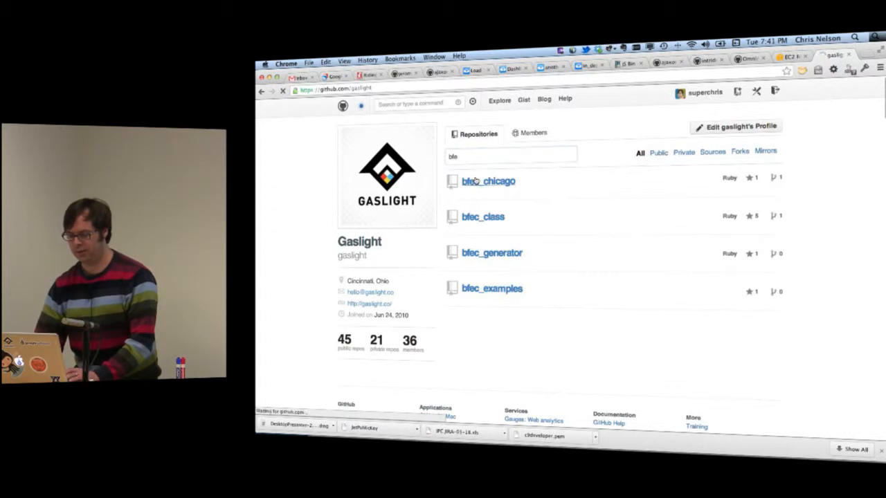
pyautogui.click(488, 180)
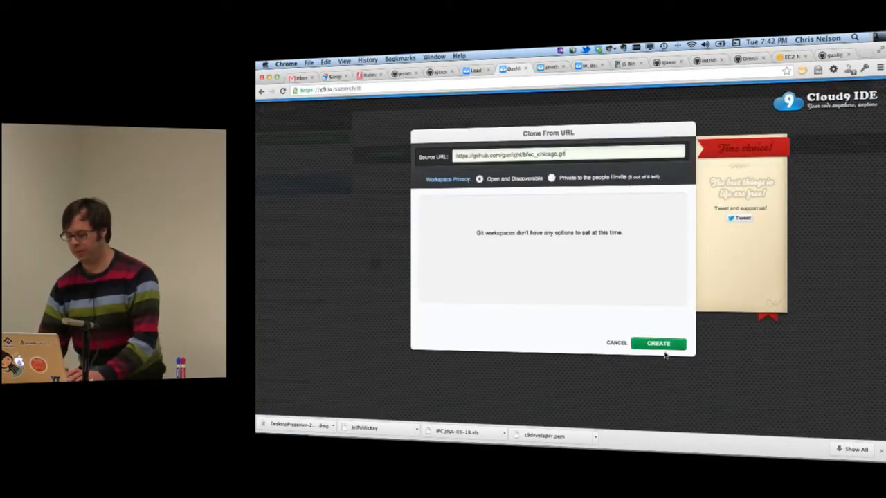
# Create the workspace from the bfec_chicago repository URL.
pyautogui.click(658, 343)
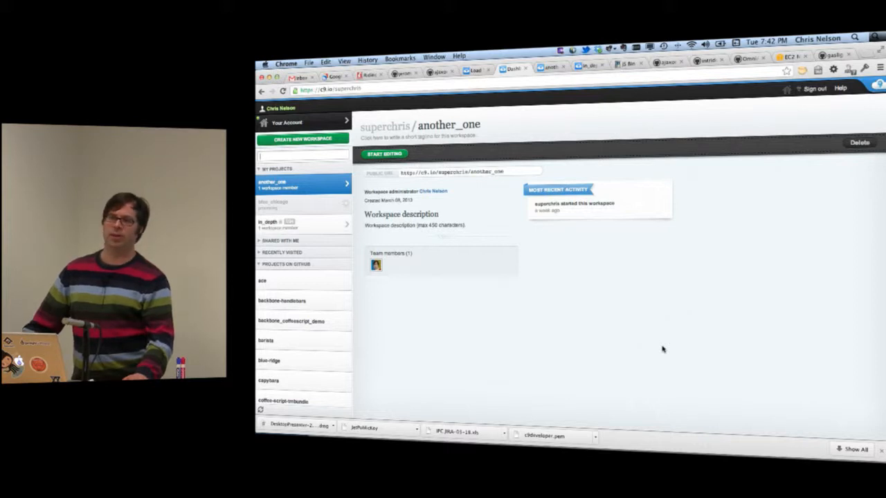
pyautogui.click(301, 205)
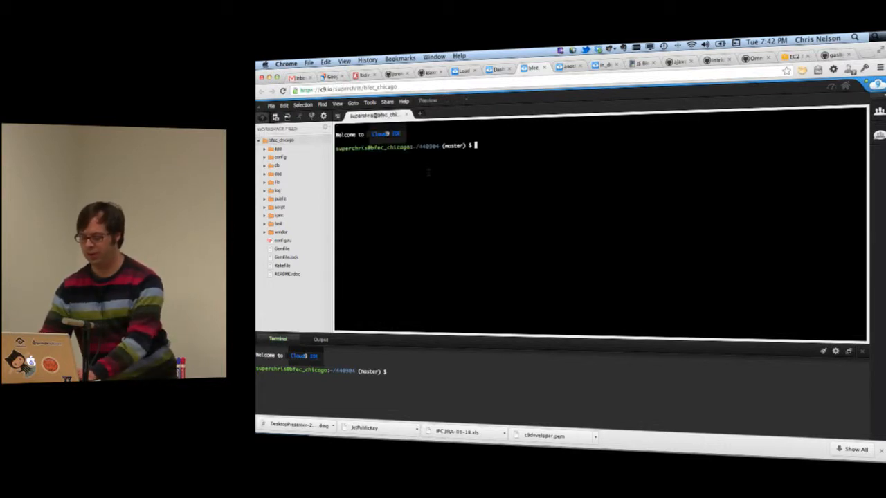
# Run uptime, then bundle install in the workspace terminal.
pyautogui.write('uptime')
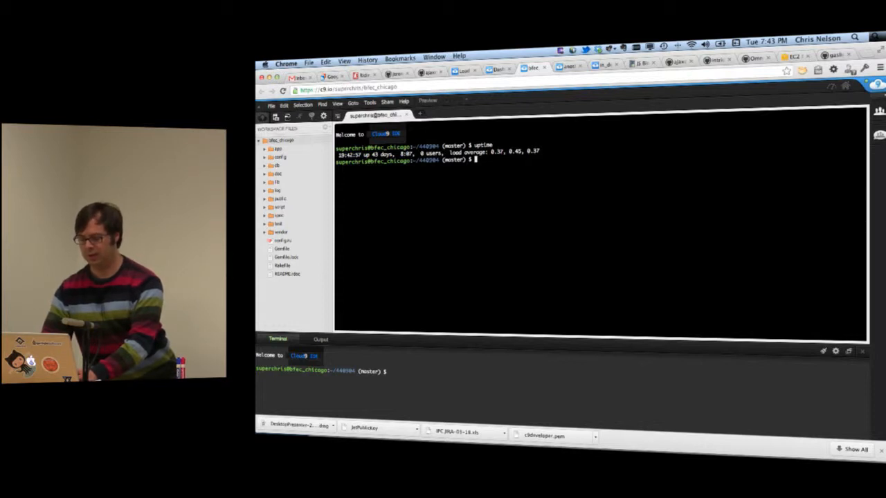
pyautogui.write('bundle')
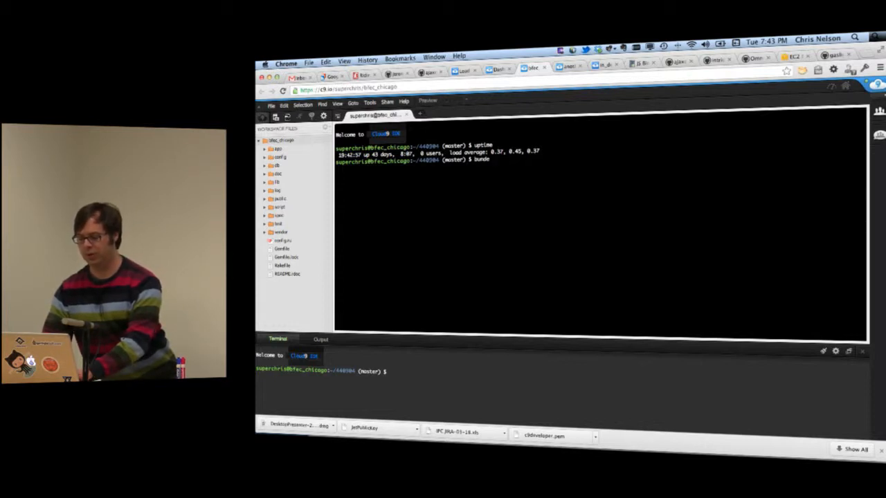
pyautogui.write('install')
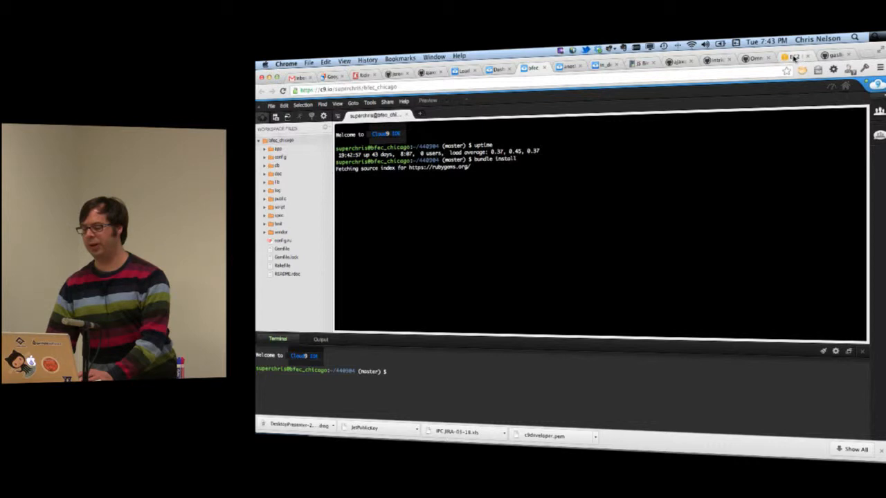
# View the EC2 Cloud9 instance, then show the in_depth workspace on the dashboard.
pyautogui.click(786, 57)
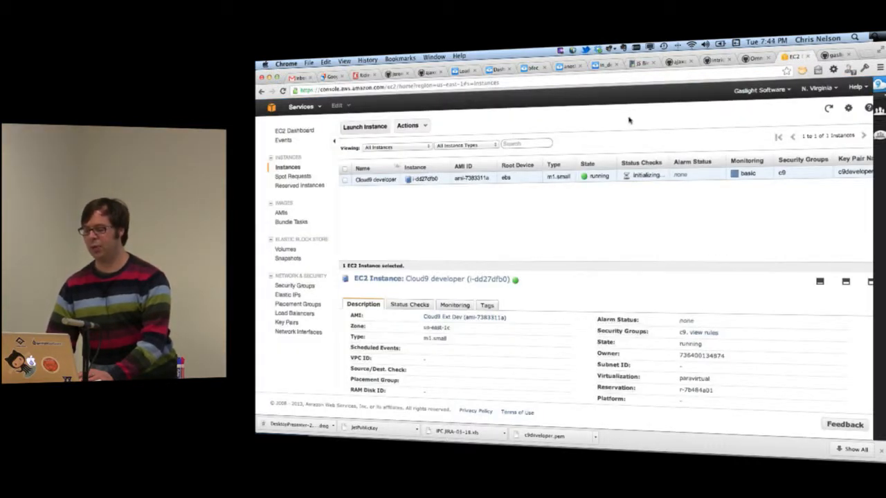
pyautogui.click(494, 69)
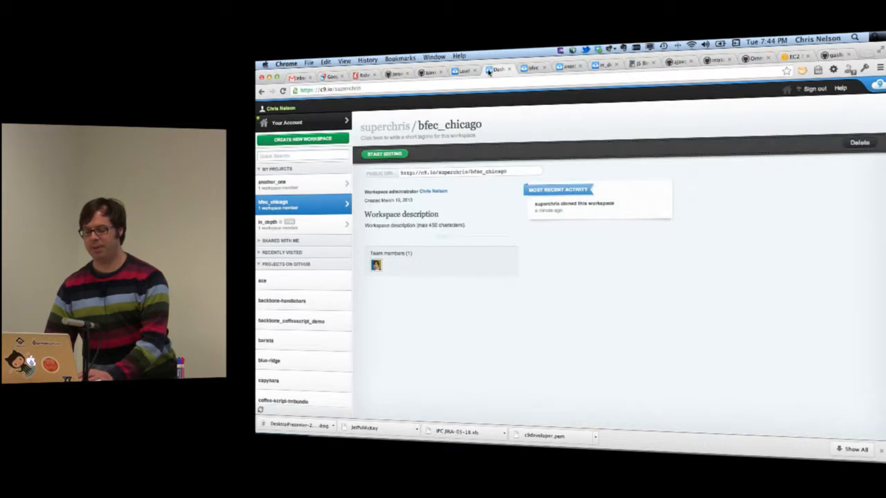
pyautogui.click(277, 223)
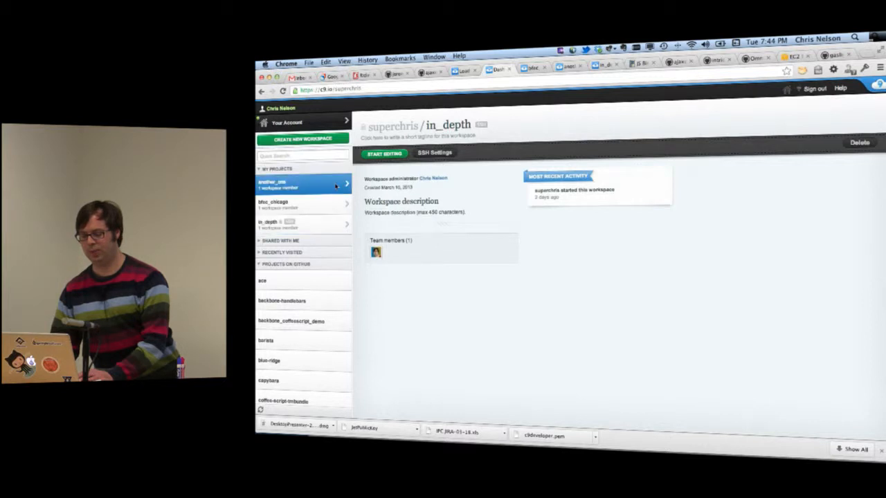
# Switch back to the bfec_chicago workspace while bundle install runs.
pyautogui.click(302, 182)
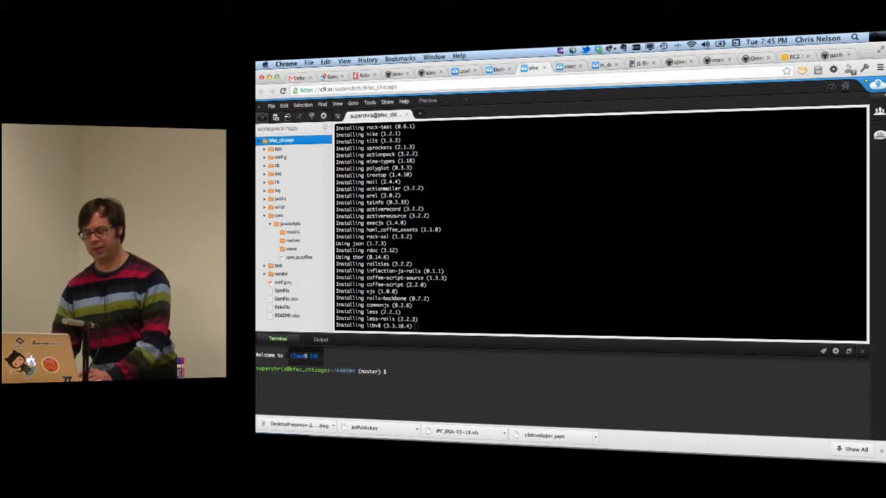
# Open spec.js.coffee from the assets folder in an editor tab.
pyautogui.click(299, 256)
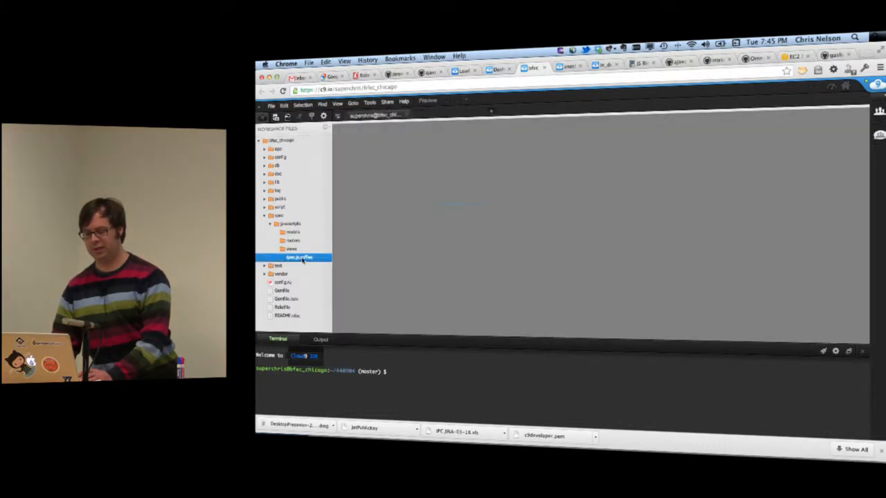
pyautogui.doubleClick(302, 256)
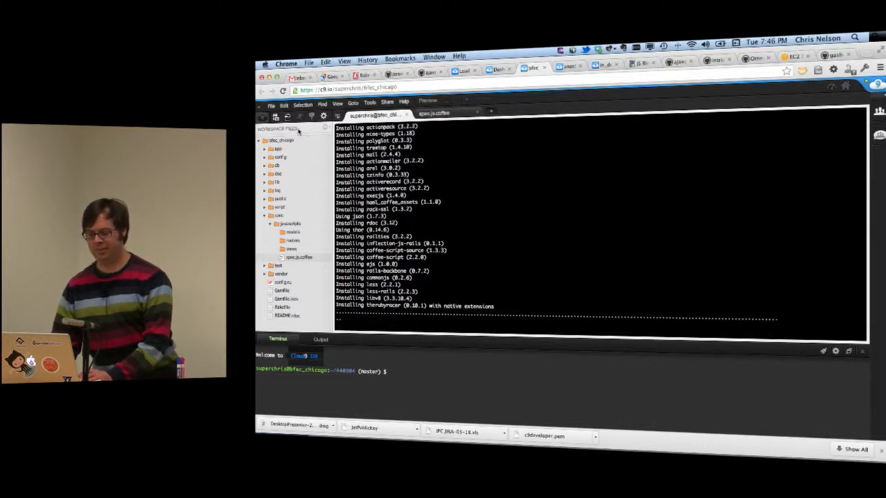
# Follow the bundle install output in the terminal until the prompt returns.
pyautogui.click(370, 102)
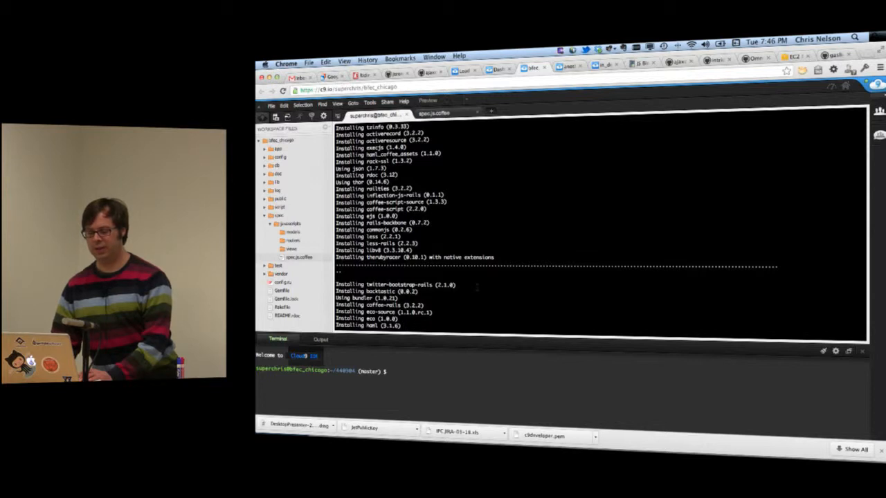
pyautogui.scroll(-3)
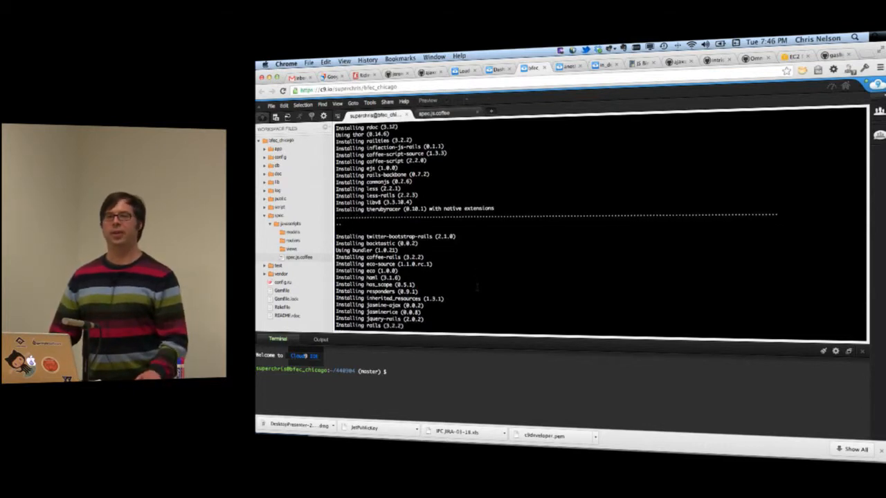
pyautogui.scroll(-3)
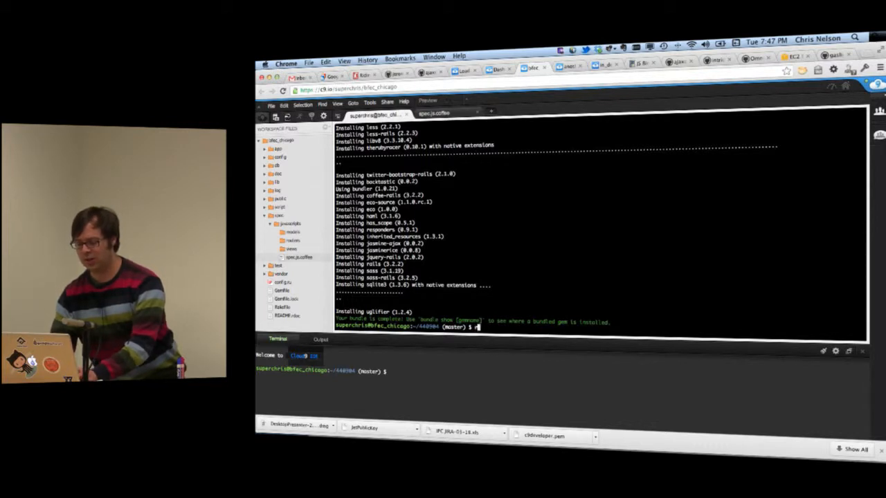
# Run git checkout of the start_lab tag, then rake db:setup.
pyautogui.write('git ch')
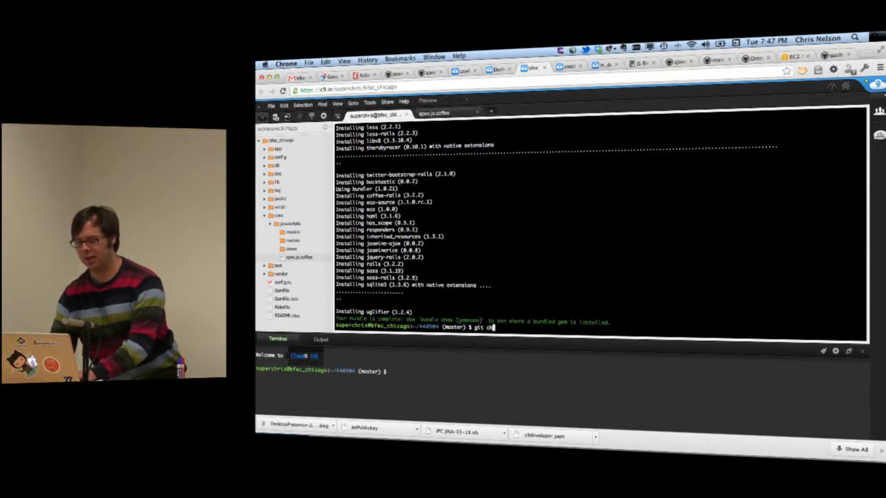
pyautogui.write('eckout')
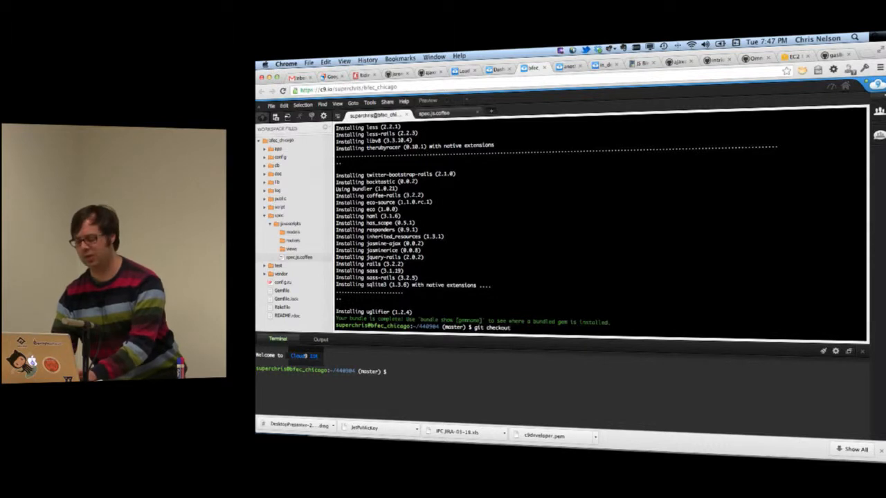
pyautogui.write('start')
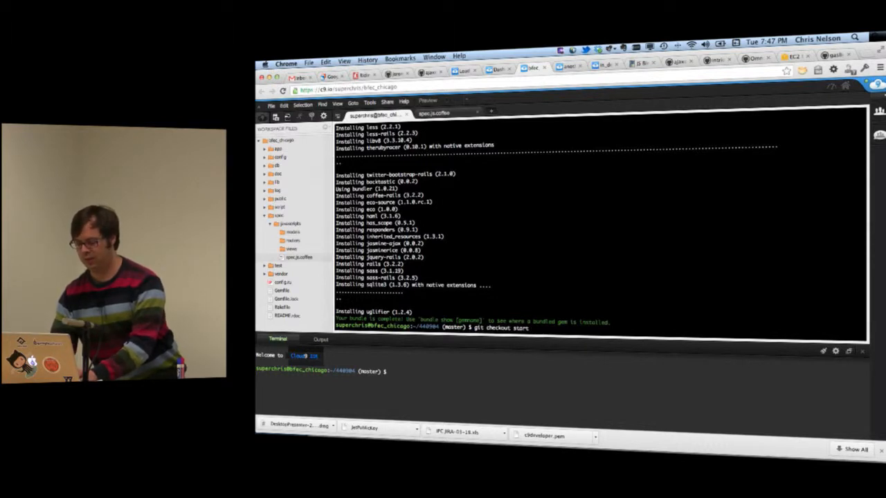
pyautogui.write('_1')
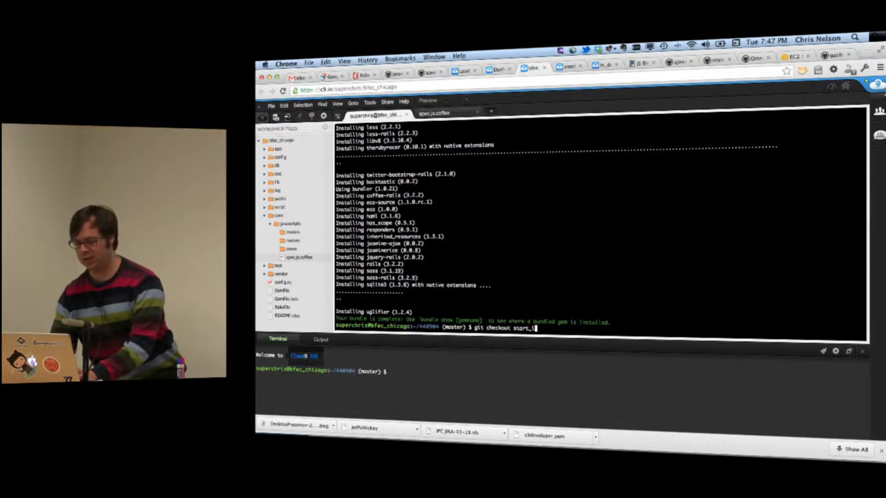
pyautogui.press('enter')
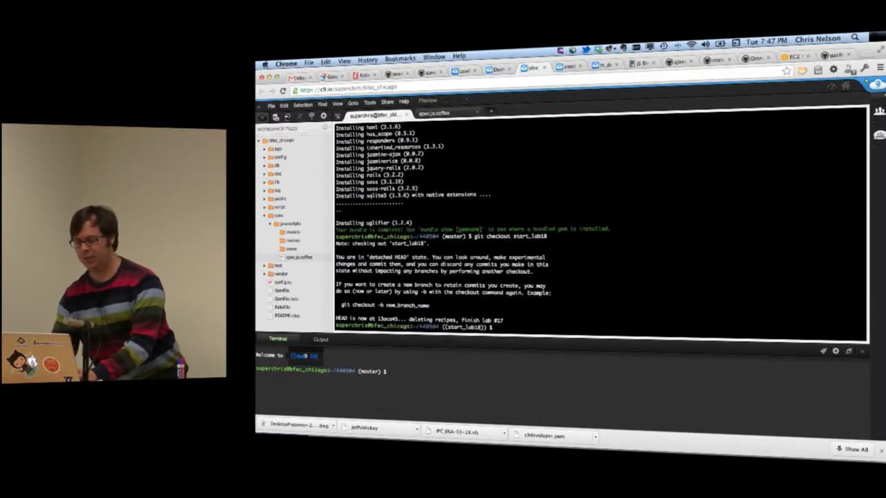
pyautogui.write('rake db:setup')
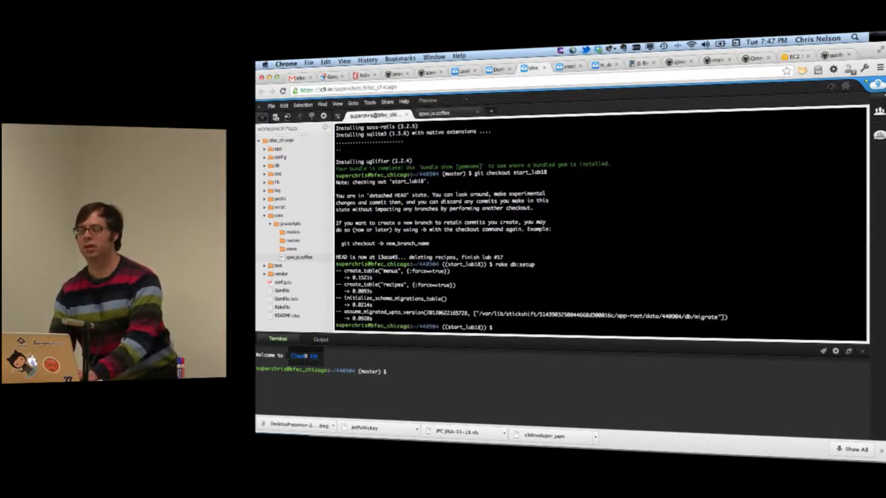
# Start the Rails server with rails s -p $PORT -b $IP after the plain start fails.
pyautogui.write('rails')
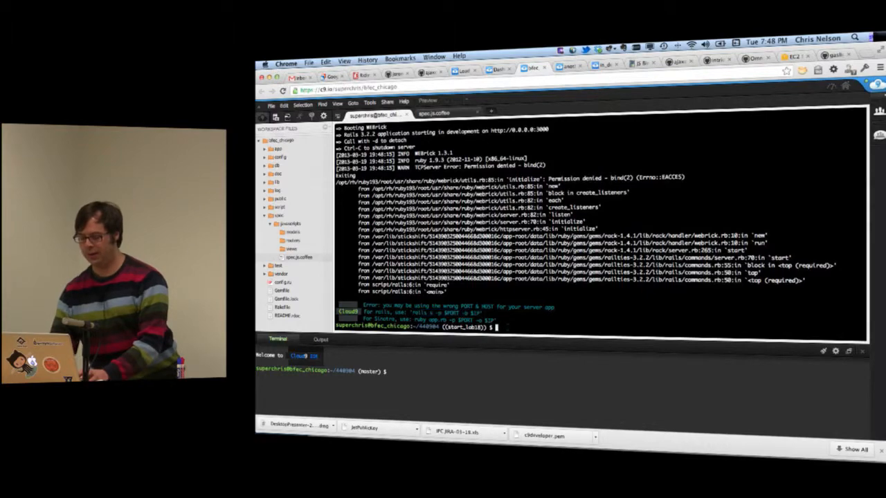
pyautogui.write('rails s -p $PORT -b $IP')
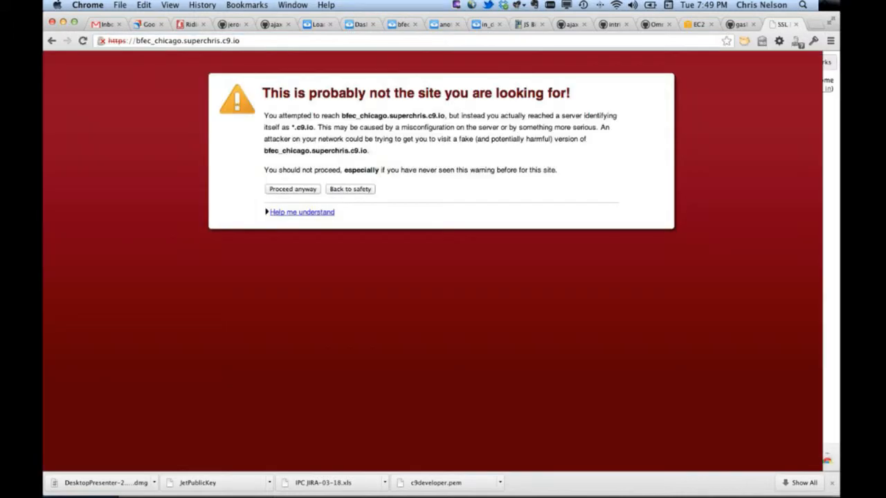
# Proceed past the certificate warning and select the failing preview address after the SSL error.
pyautogui.click(292, 188)
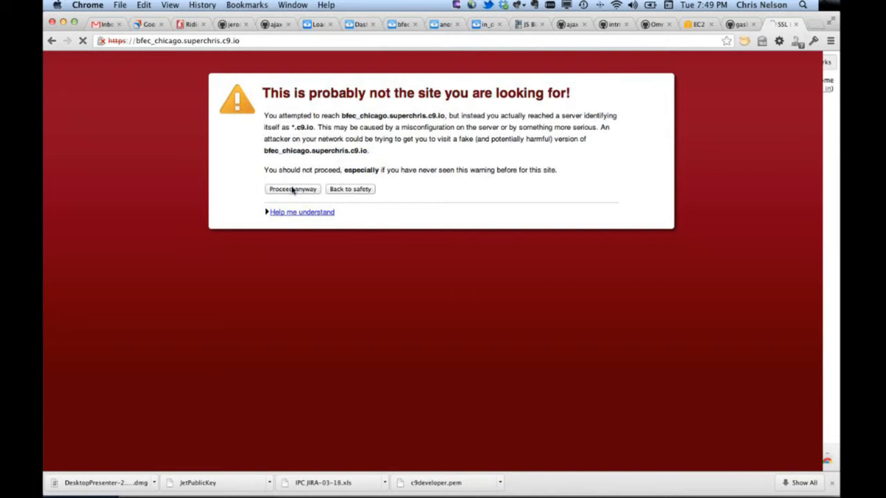
pyautogui.click(292, 188)
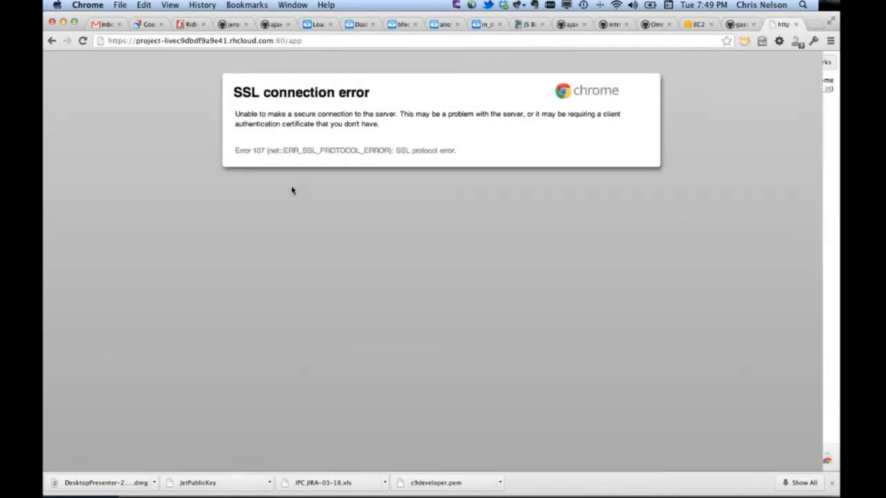
pyautogui.moveTo(732, 42)
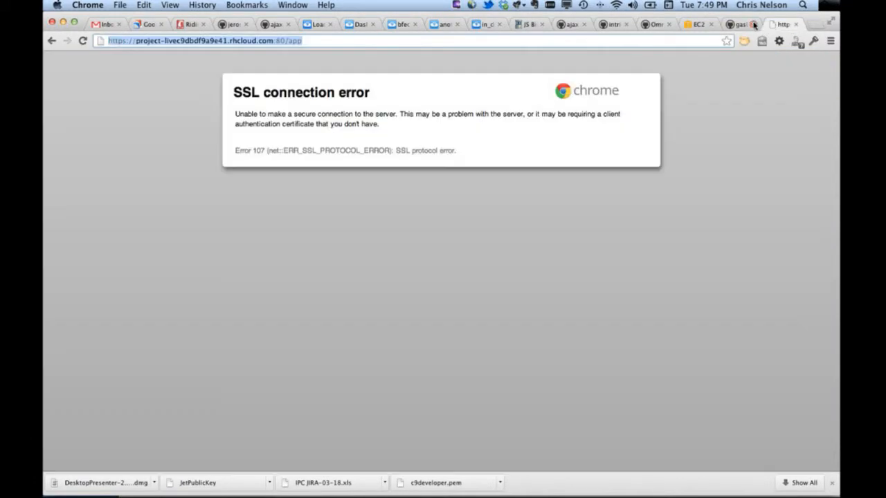
pyautogui.click(130, 40)
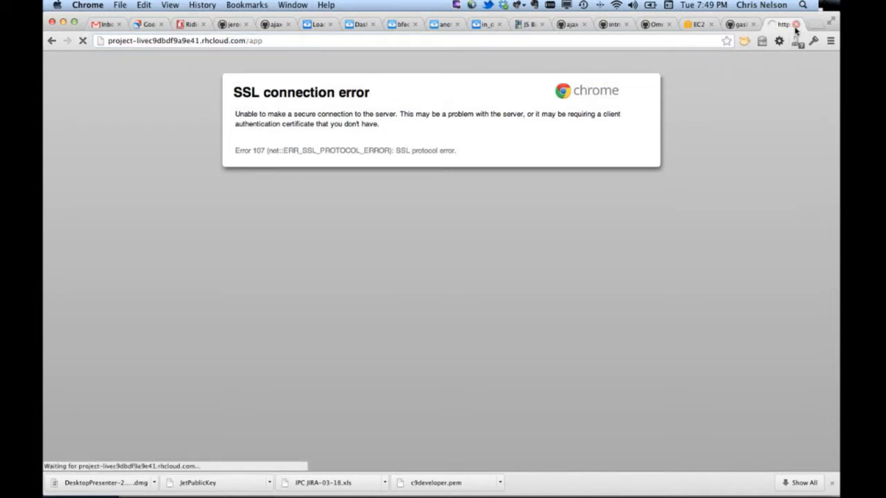
pyautogui.click(795, 24)
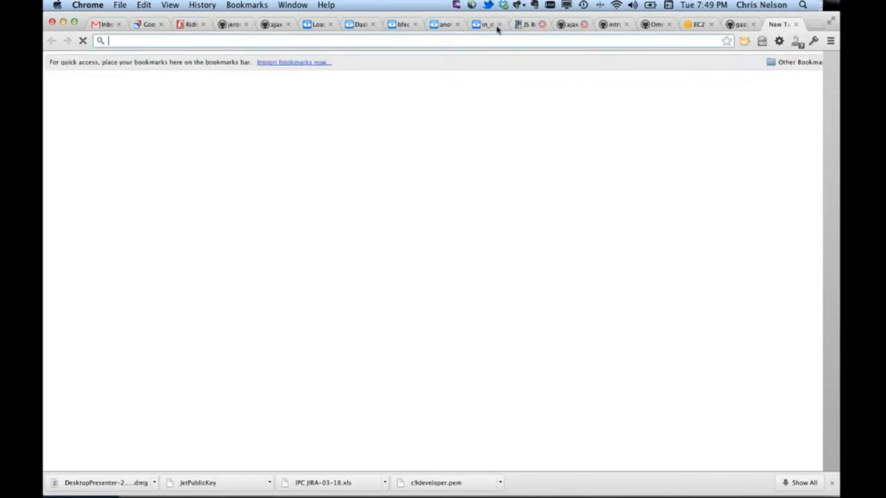
pyautogui.write('https://bfec_chicago.superchris.c9.io')
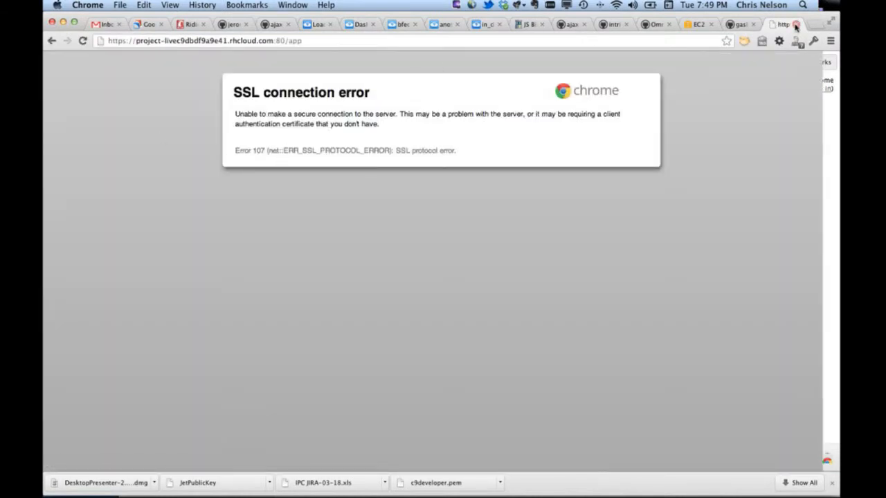
pyautogui.click(420, 25)
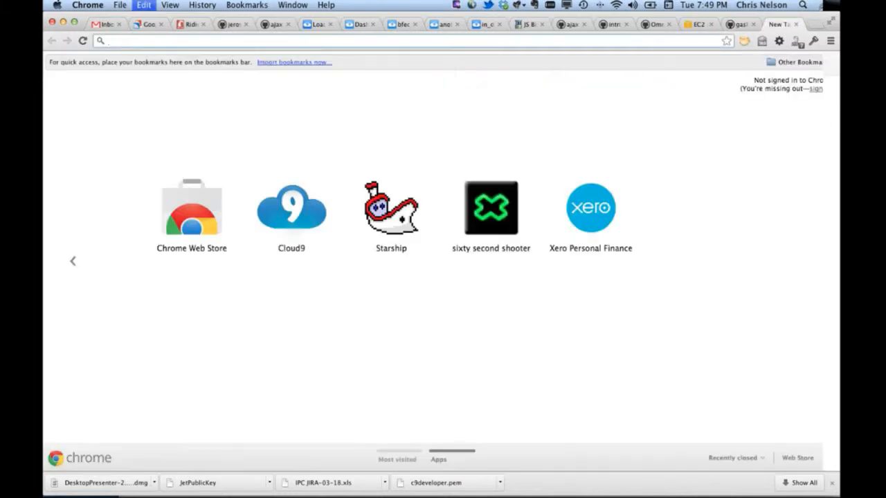
pyautogui.write('https://bfec_chicago.superchris.c9.io:8080')
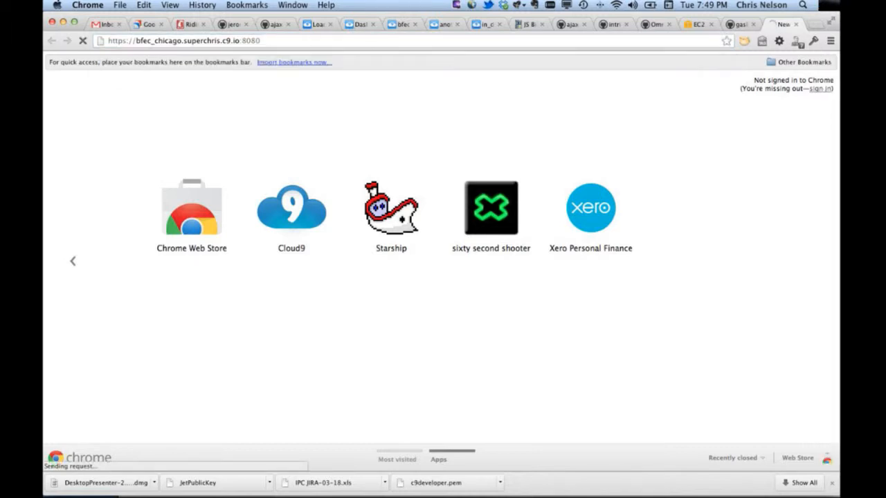
pyautogui.moveTo(227, 188)
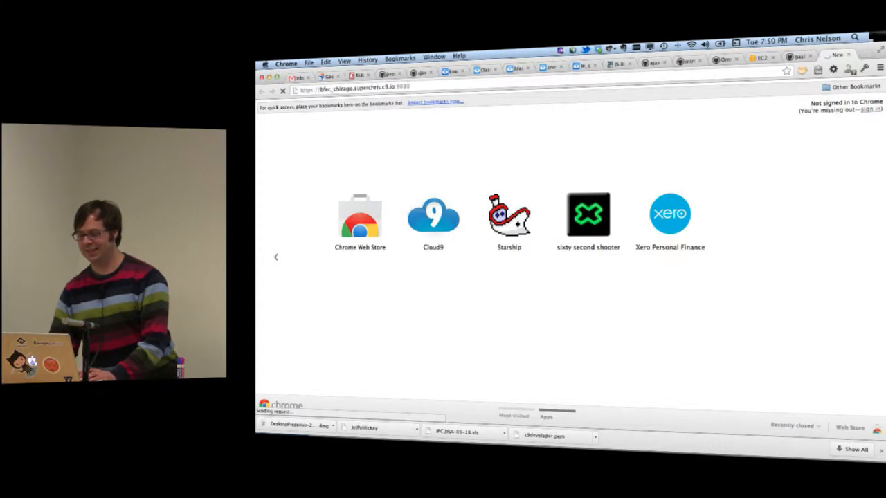
# After the port 8080 attempt times out, request the c9.io address with /jasmine appended.
pyautogui.click(433, 215)
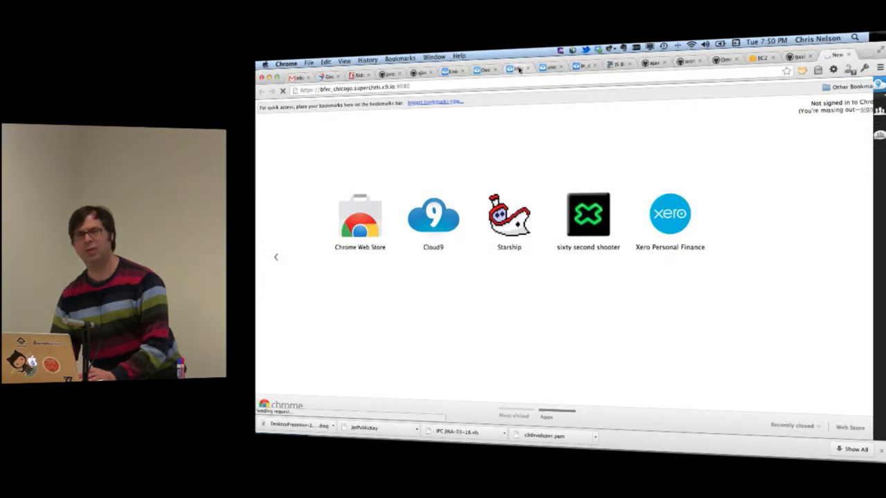
pyautogui.moveTo(519, 70)
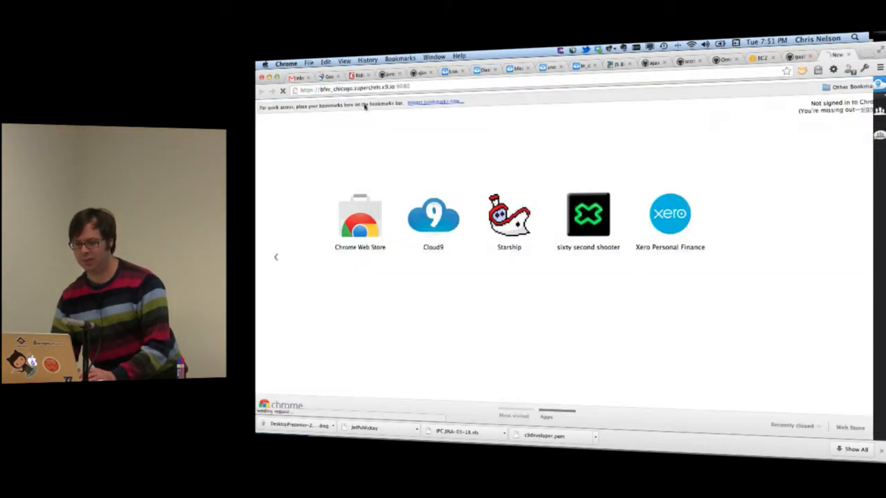
pyautogui.click(346, 88)
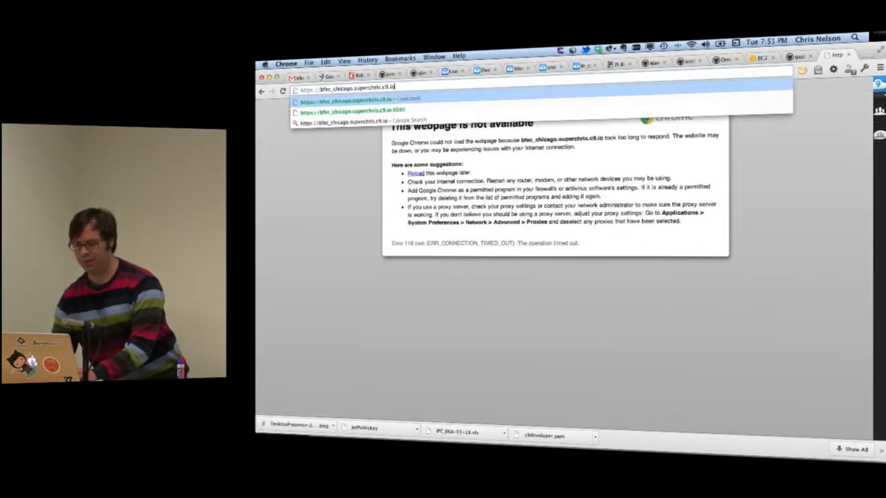
pyautogui.write('/jasmine')
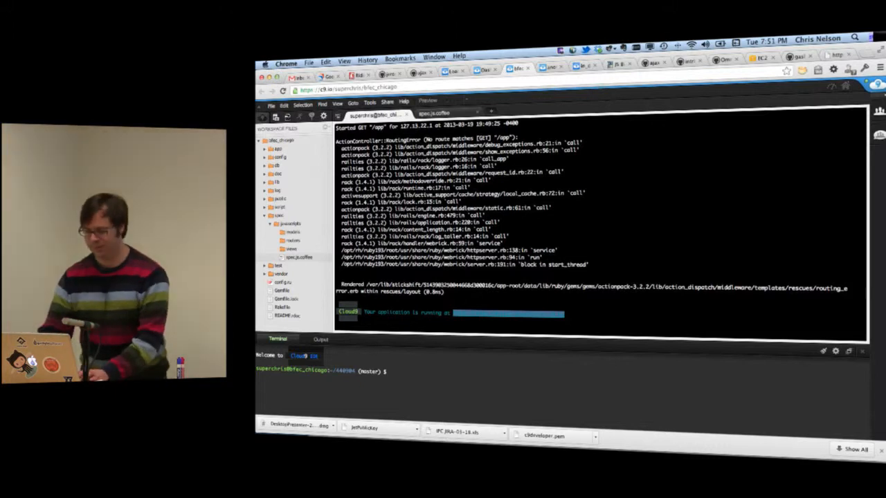
# Load action.io in a new browser tab, reaching the Boxes page.
pyautogui.click(833, 56)
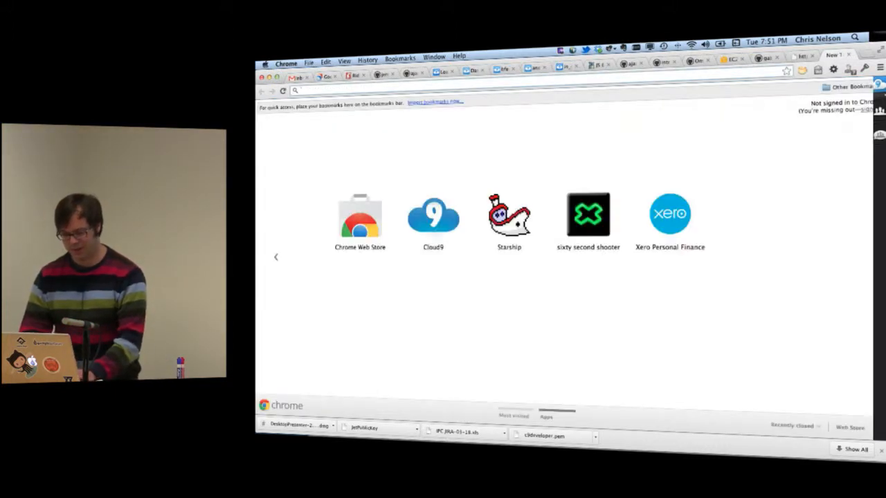
pyautogui.write('action.io/app#/boxes')
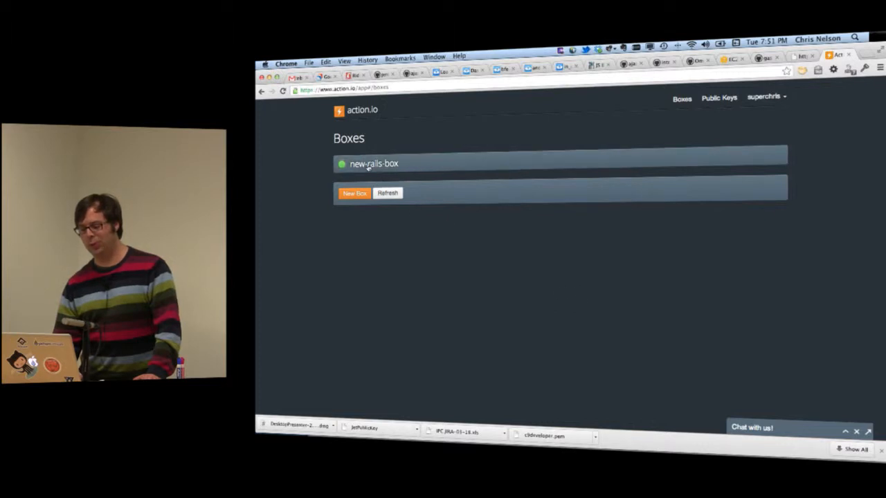
# Show the new-rails-box details and launch its Action.io online IDE.
pyautogui.click(373, 163)
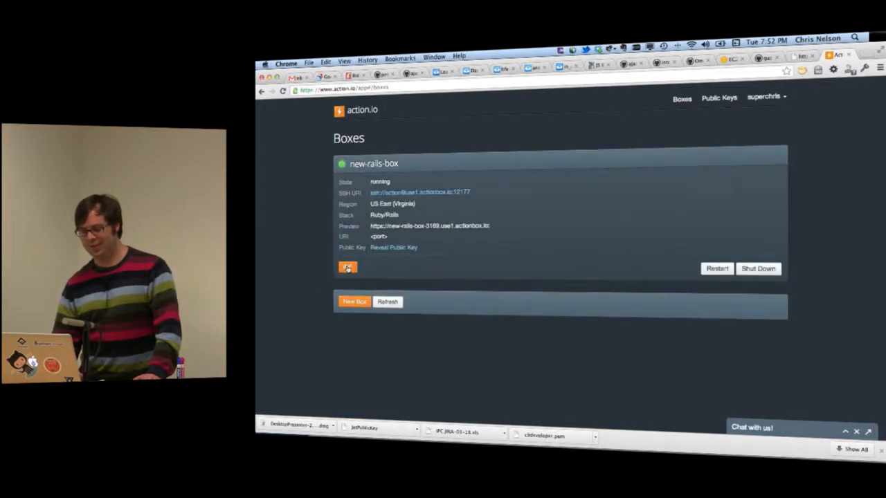
pyautogui.click(346, 268)
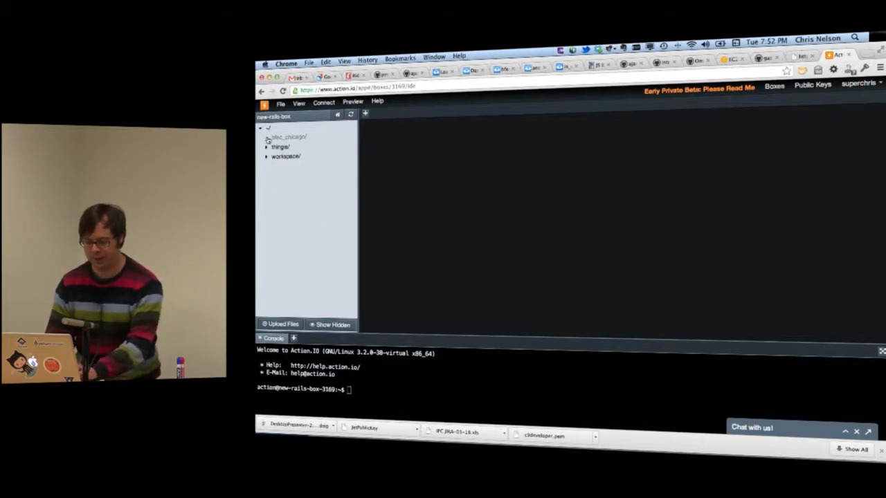
# In the console, cd into bfec_chicago and boot WEBrick with 'rails s' on port 3000.
pyautogui.click(266, 137)
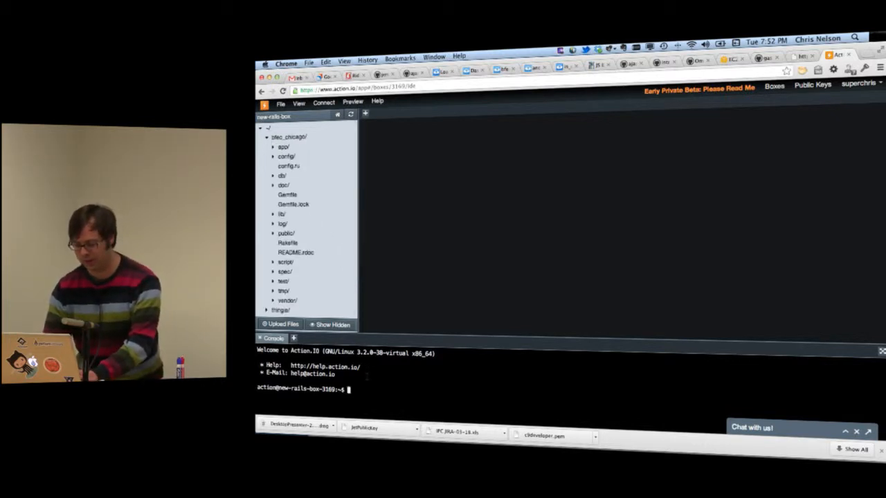
pyautogui.write('cd bfec_chicago/')
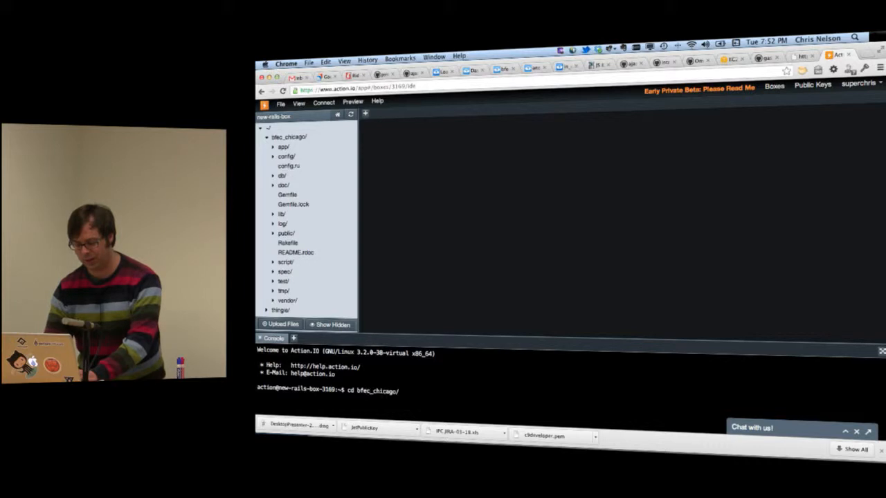
pyautogui.write('rails-box-3169:~/bfec_chicago$ rail')
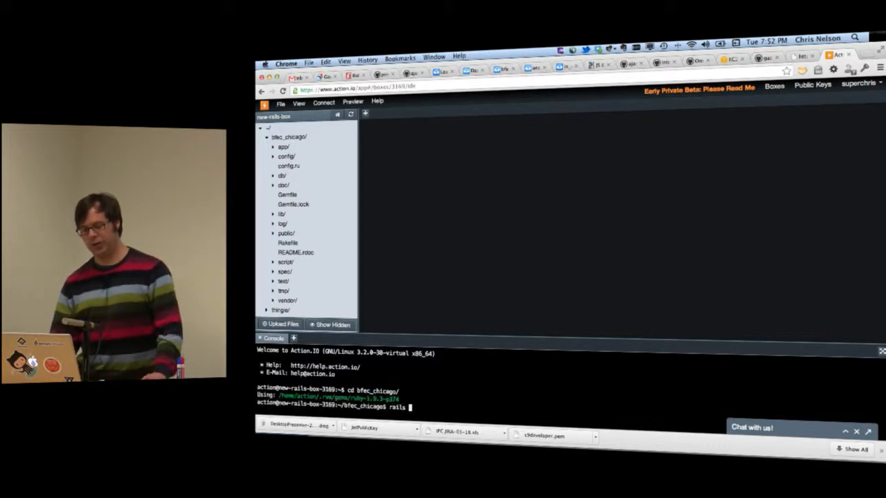
pyautogui.write('s')
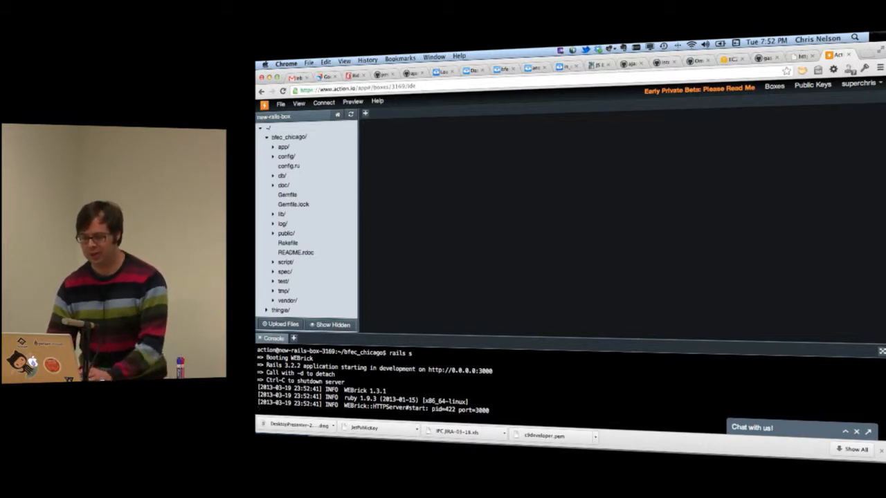
# Preview the app on port 3000 and load its /jasmine spec page.
pyautogui.click(351, 102)
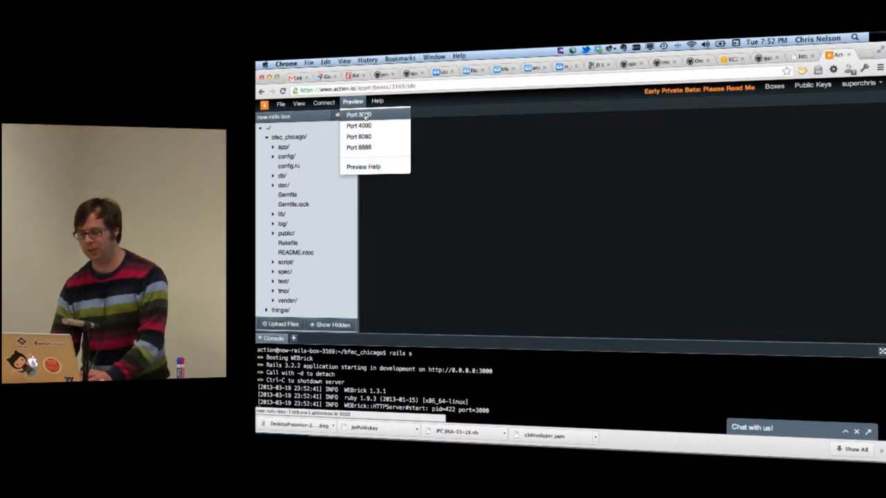
pyautogui.click(358, 113)
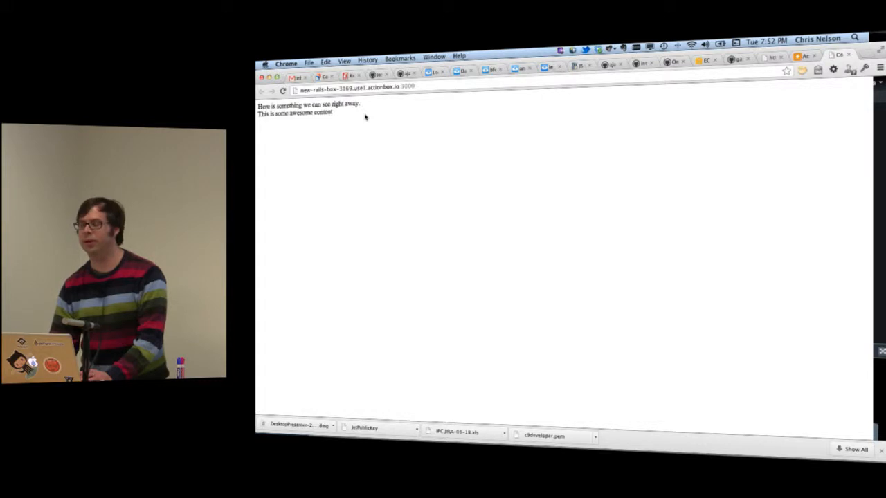
pyautogui.click(353, 89)
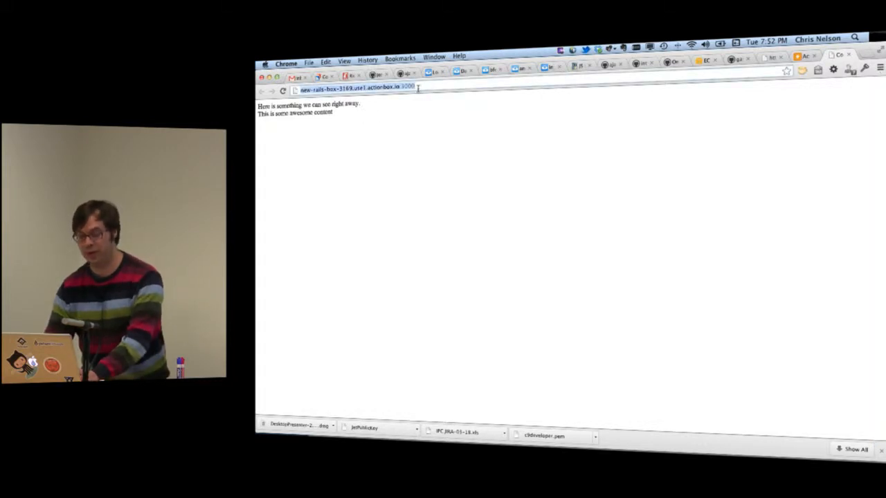
pyautogui.write('/jasmine')
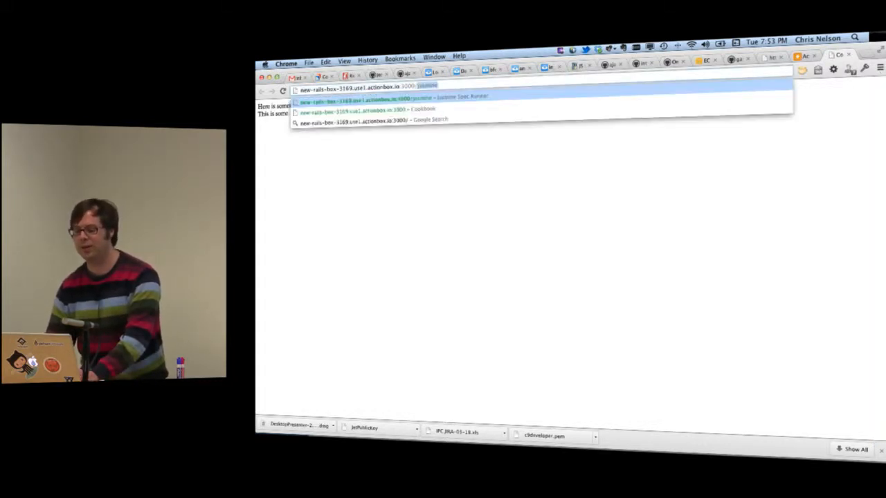
pyautogui.press('Return')
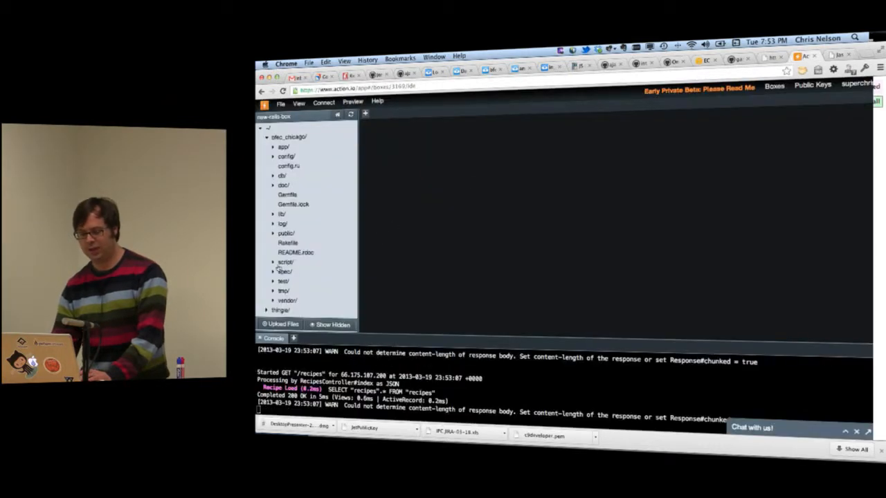
# View the Jasmine results (6 specs, 0 failures), then return to the project and open recipe_edit_view_spec.coffee.
pyautogui.click(272, 272)
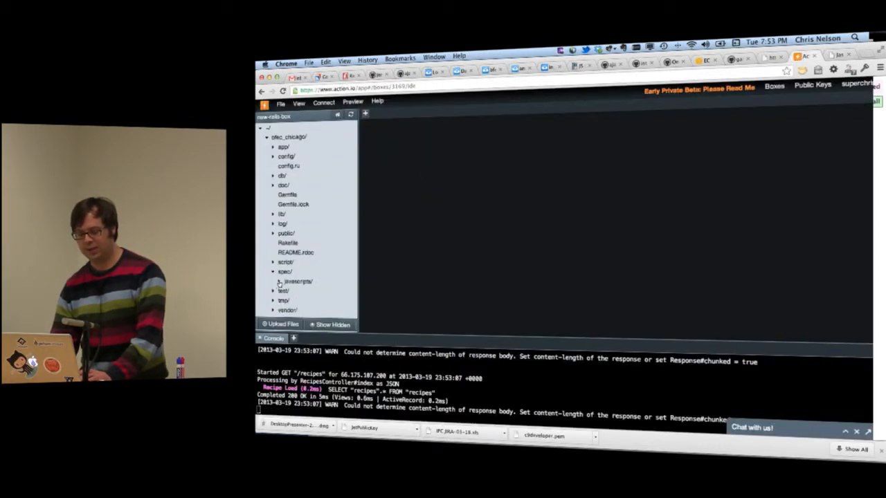
pyautogui.click(296, 282)
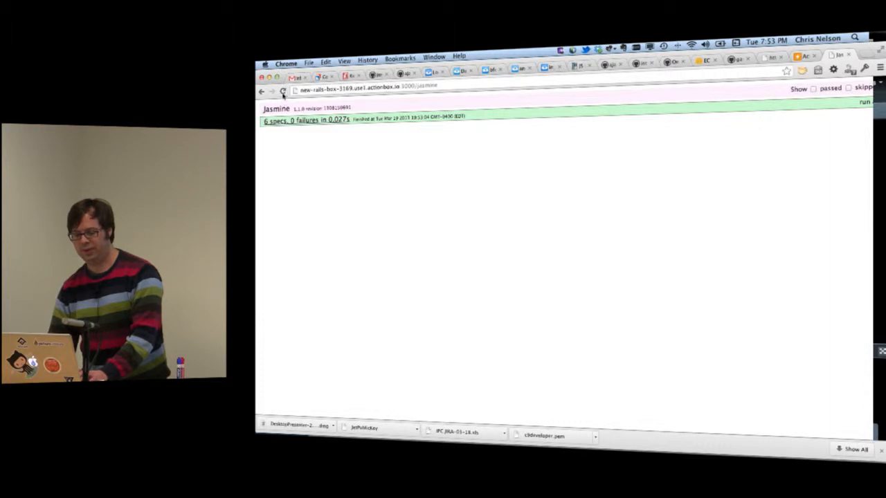
pyautogui.click(283, 91)
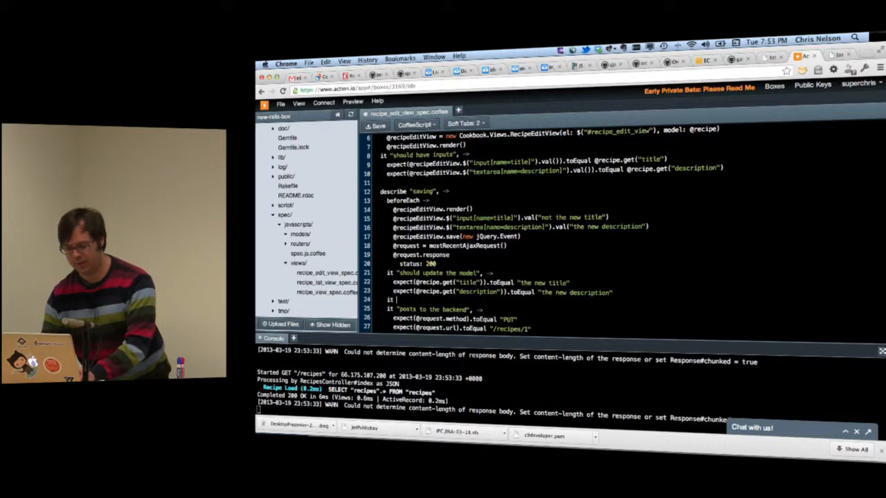
# Search the spec for 'should' while reviewing it, then switch to the Cloud9 bfac_chicago workspace.
pyautogui.write('should')
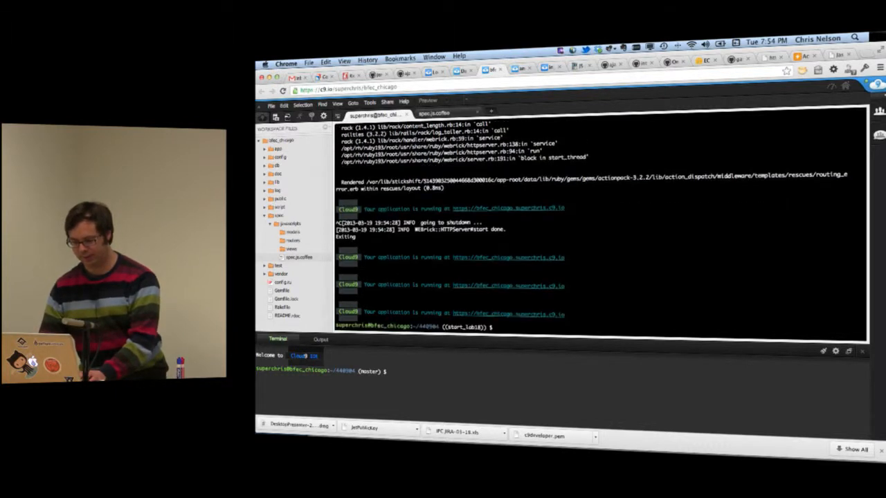
# Run 'rails s -p $PORT -b $IP', try the /jasmine page in Chrome (SSL error), and return to Cloud9.
pyautogui.write('rails s -p $PORT -b $IP')
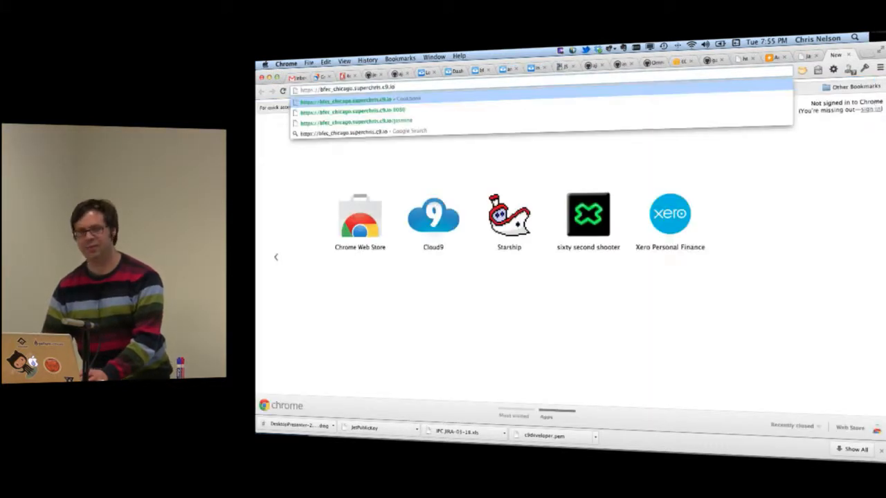
pyautogui.write('ja')
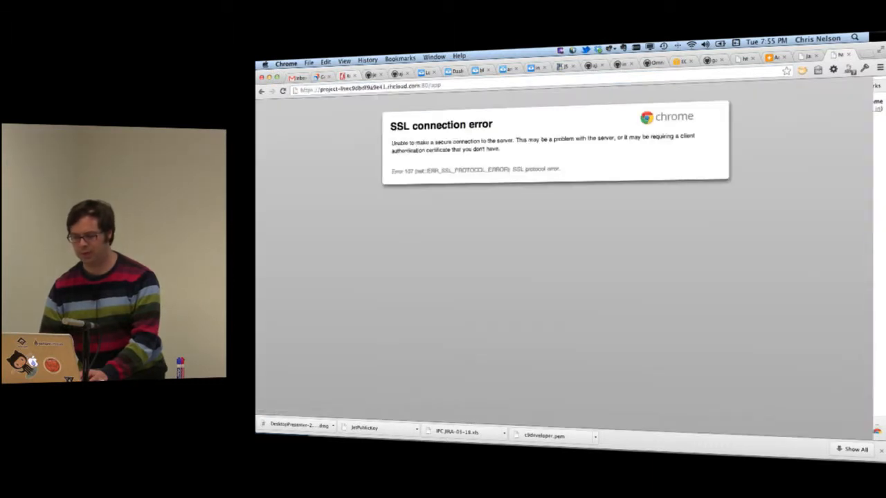
pyautogui.click(371, 86)
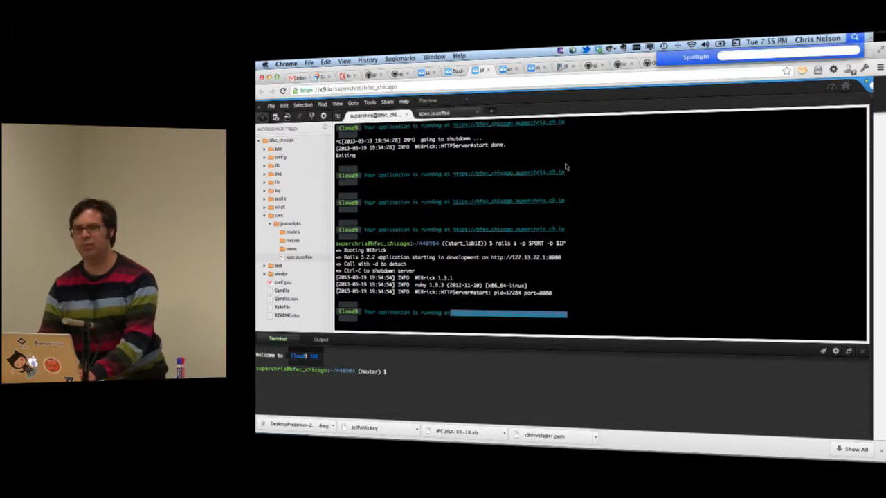
# Launch Firefox via Spotlight and load the app's c9.io address.
pyautogui.write('fire')
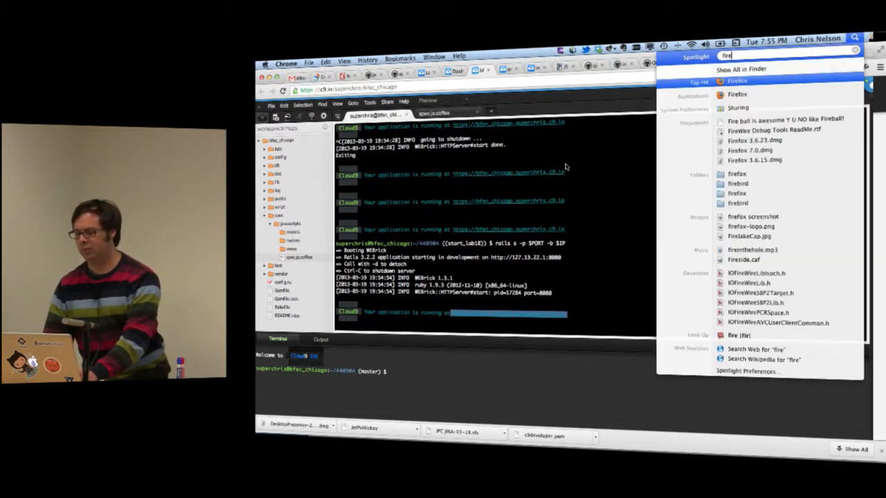
pyautogui.click(737, 80)
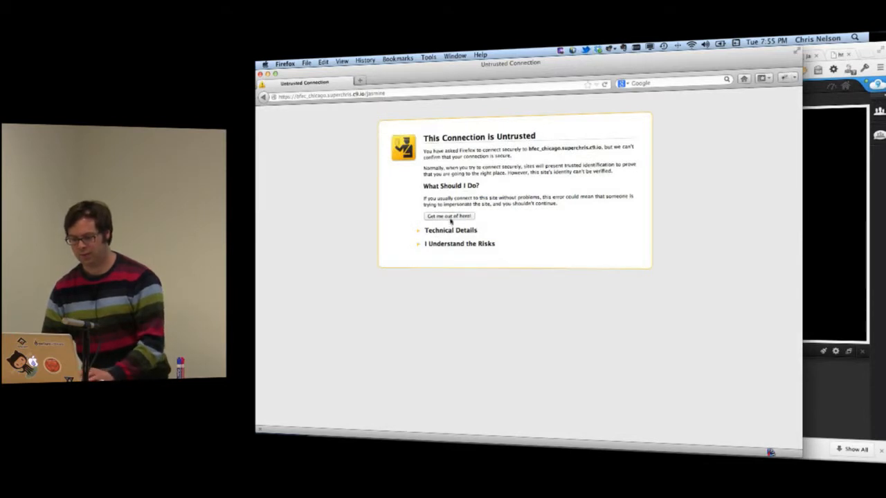
# Accept the untrusted-certificate warning by adding and confirming a security exception.
pyautogui.click(459, 244)
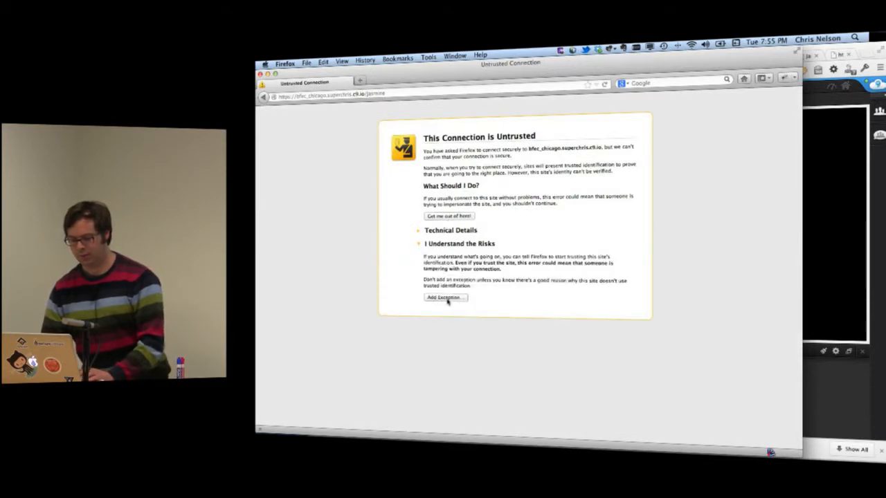
pyautogui.click(443, 297)
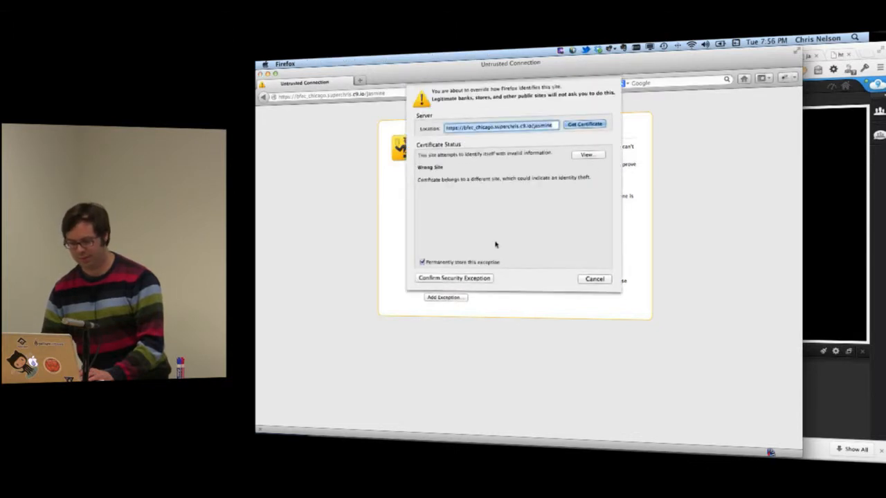
pyautogui.click(593, 278)
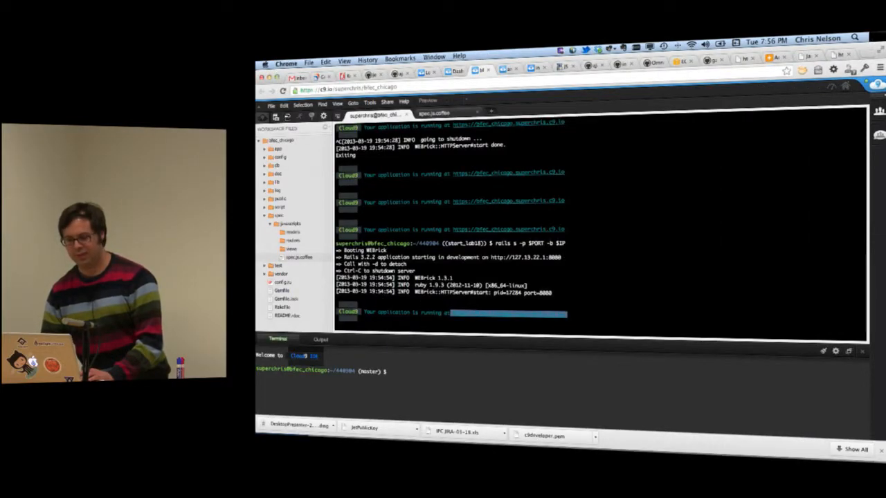
# Expand the bfec_chicago config folder and bring application.rb into the editor.
pyautogui.click(369, 102)
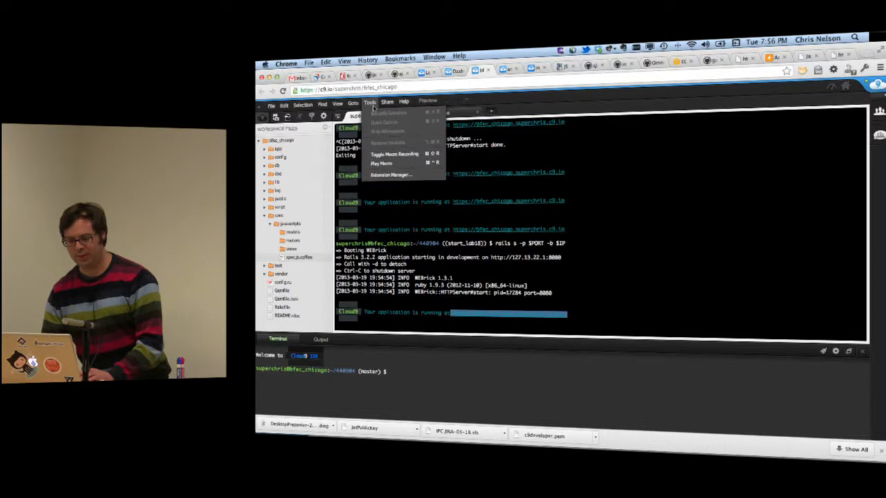
pyautogui.click(271, 104)
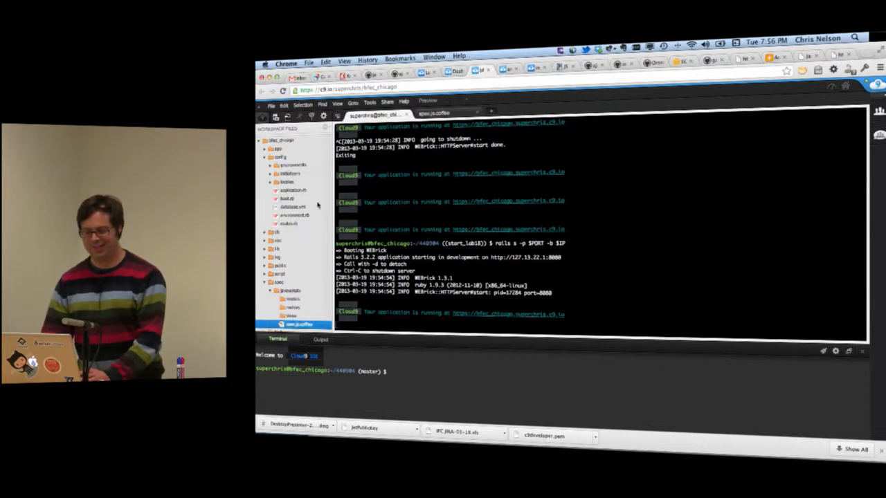
pyautogui.click(292, 191)
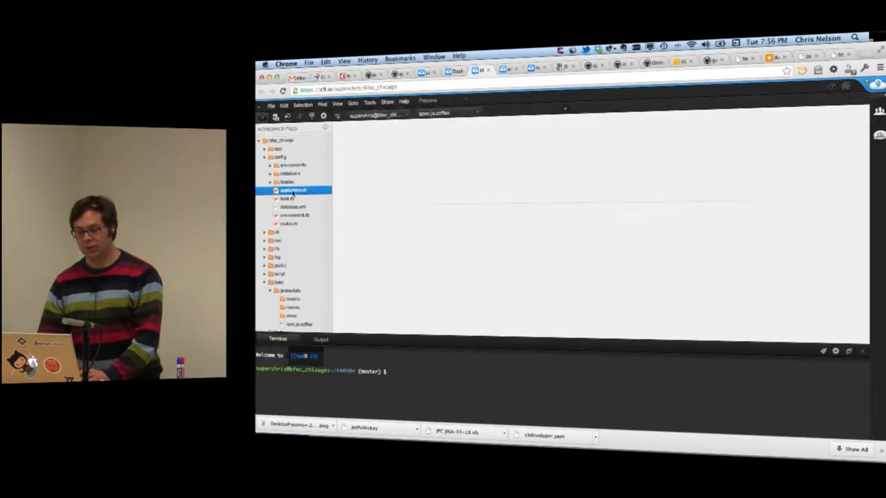
pyautogui.click(294, 191)
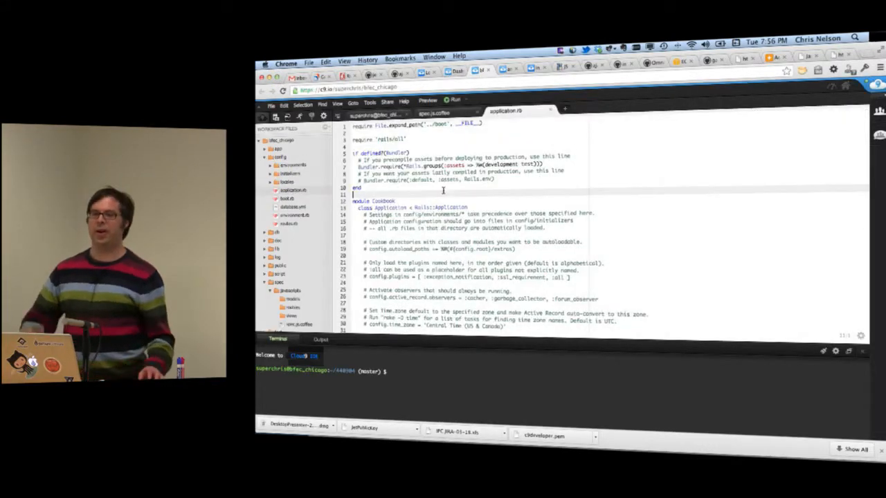